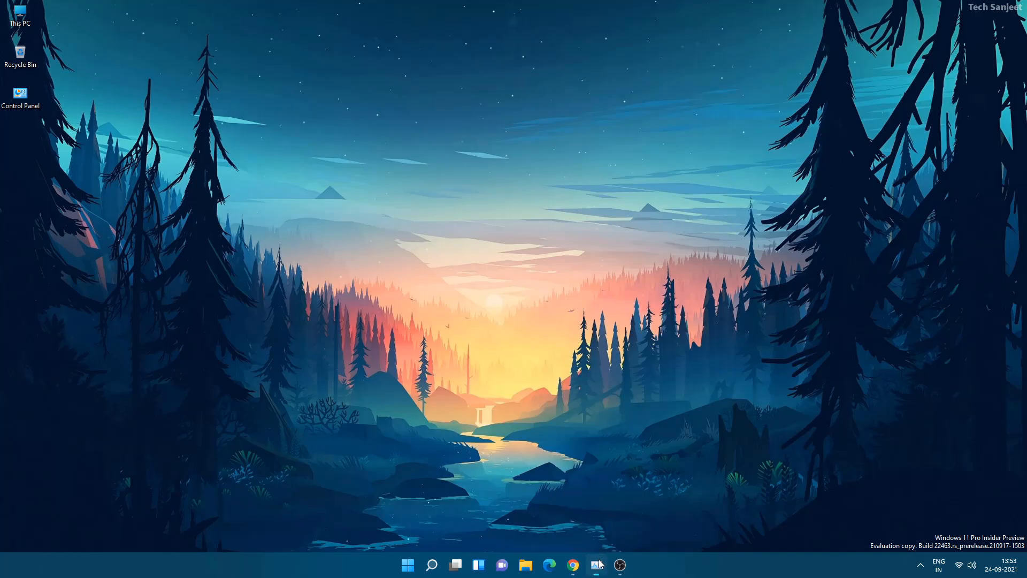
Open Task Manager and select the Widgets process using about 165 MB of memory.
{"action": "left_click", "coordinate": [595, 564]}
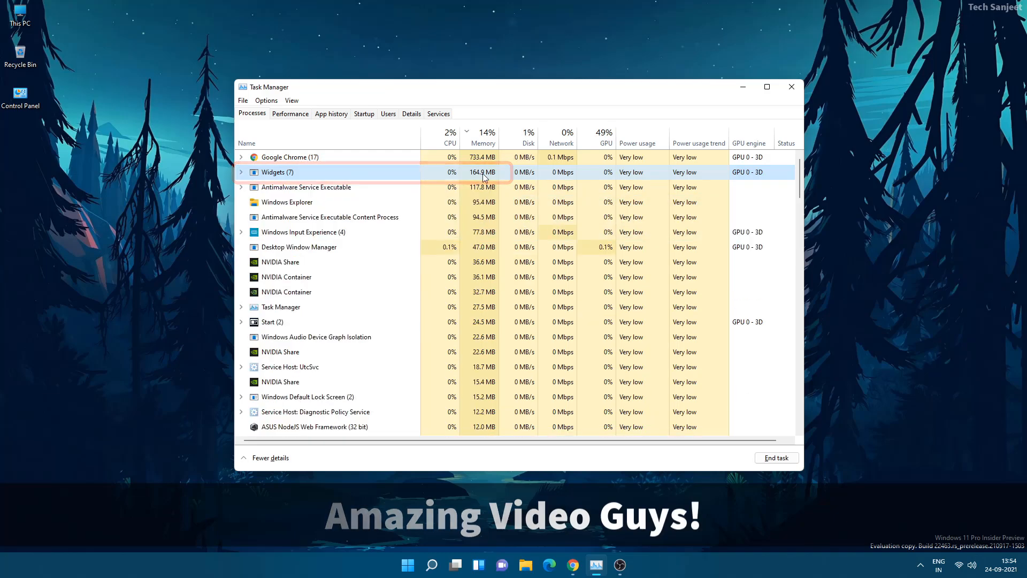
{"action": "left_click", "coordinate": [790, 87]}
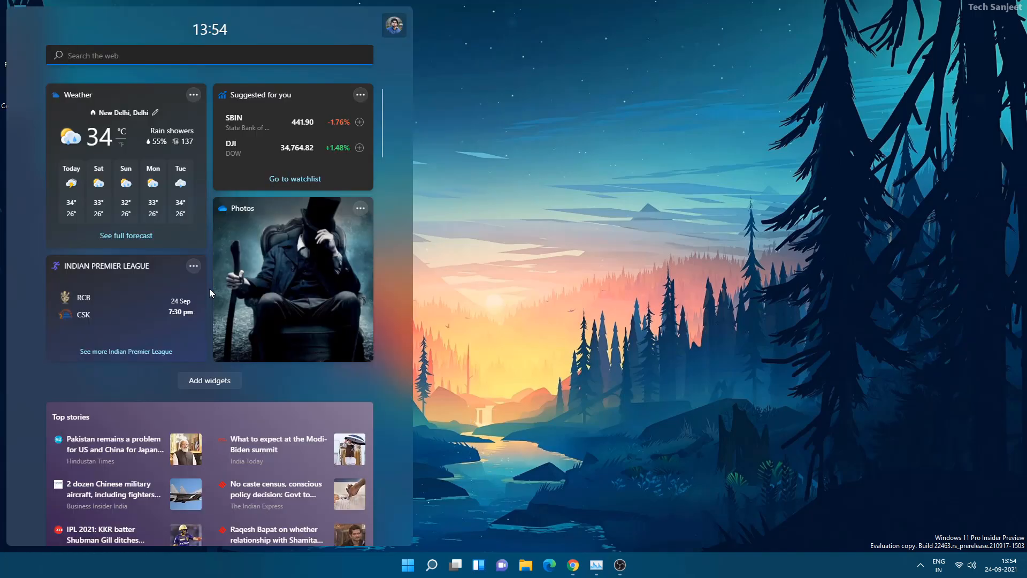
{"action": "mouse_move", "coordinate": [512, 546]}
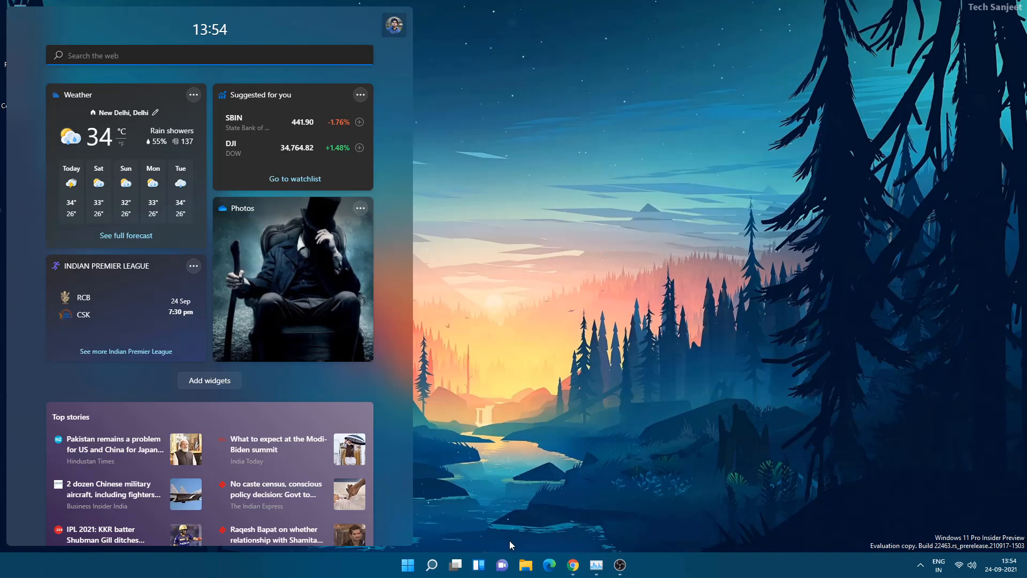
{"action": "mouse_move", "coordinate": [244, 370]}
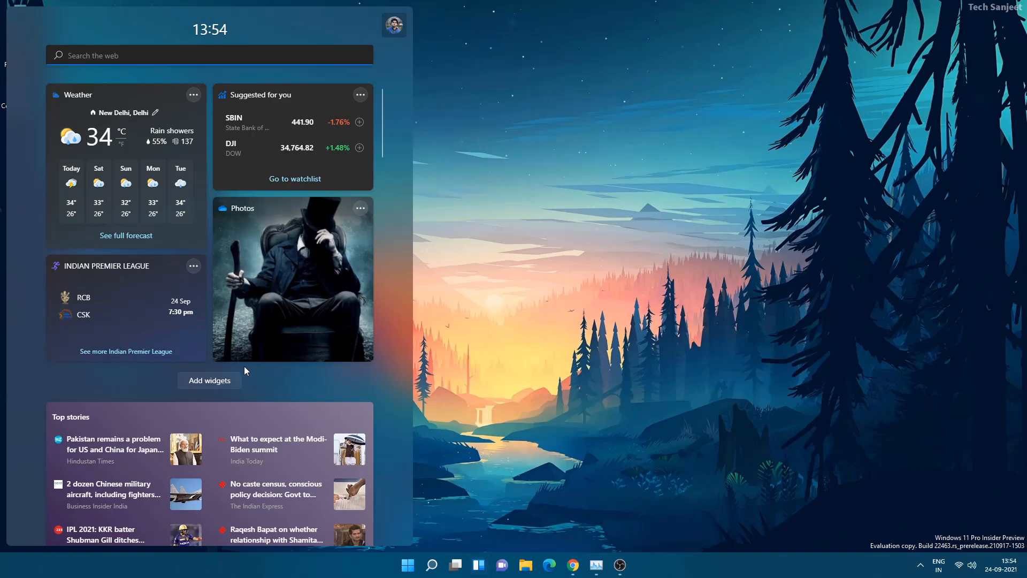
Scroll through the Widgets board's weather and news feed.
{"action": "scroll", "scroll_direction": "down", "scroll_amount": 3}
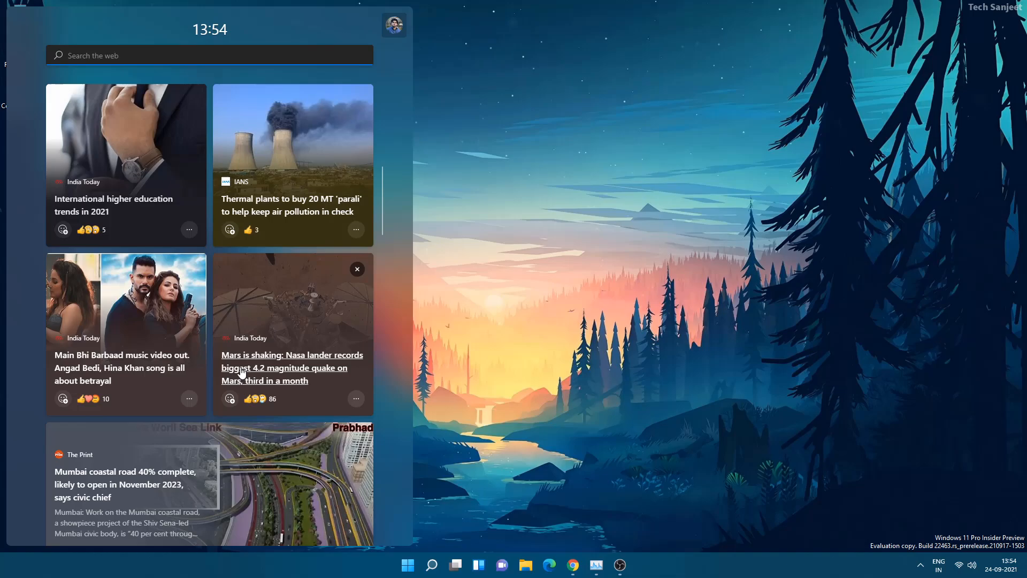
{"action": "scroll", "scroll_direction": "up", "scroll_amount": 3}
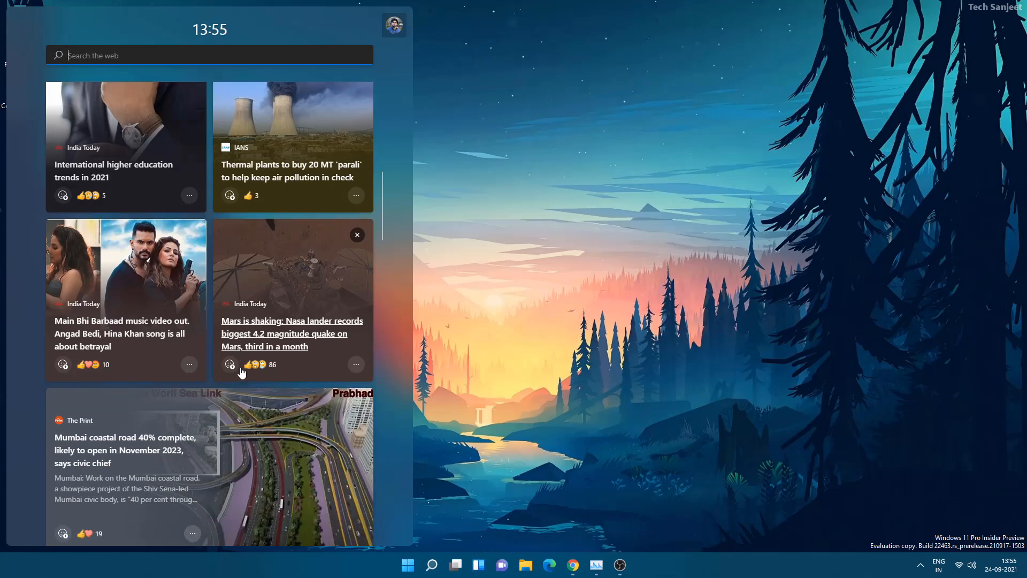
{"action": "scroll", "scroll_direction": "down", "scroll_amount": 3}
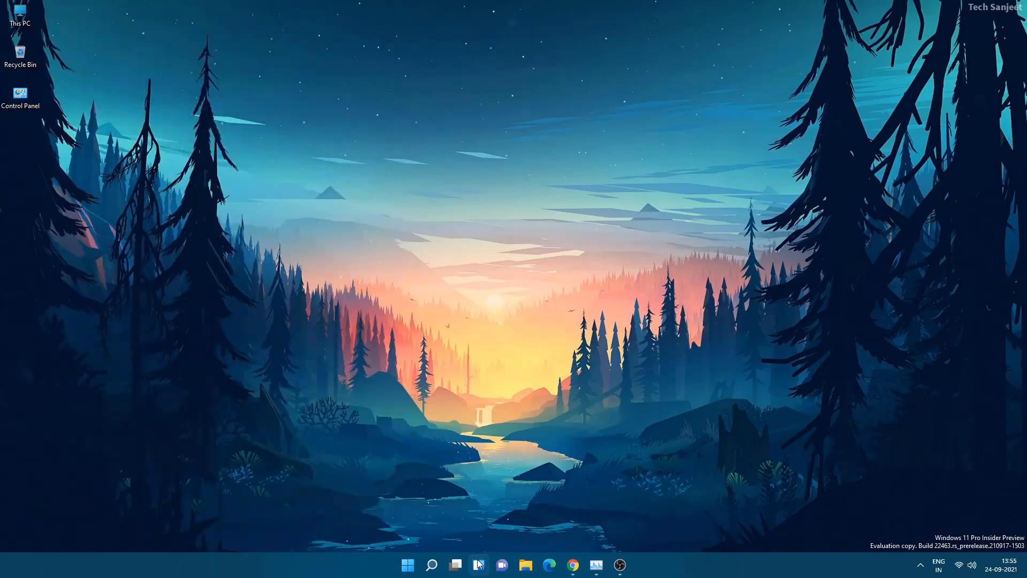
{"action": "mouse_move", "coordinate": [479, 564]}
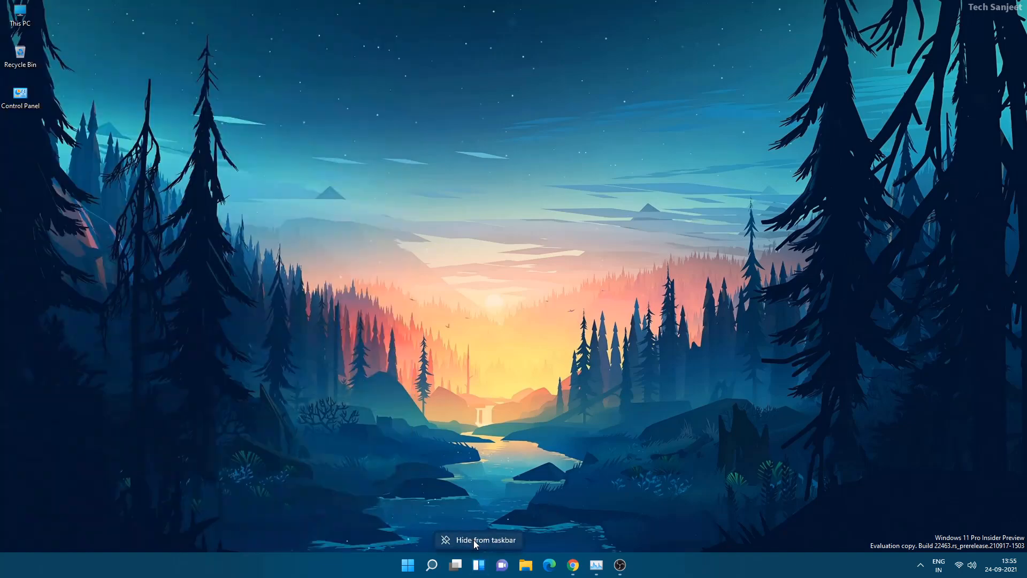
Hide Widgets from the taskbar, switch it off in Taskbar settings, and launch Command Prompt as administrator.
{"action": "left_click", "coordinate": [478, 540]}
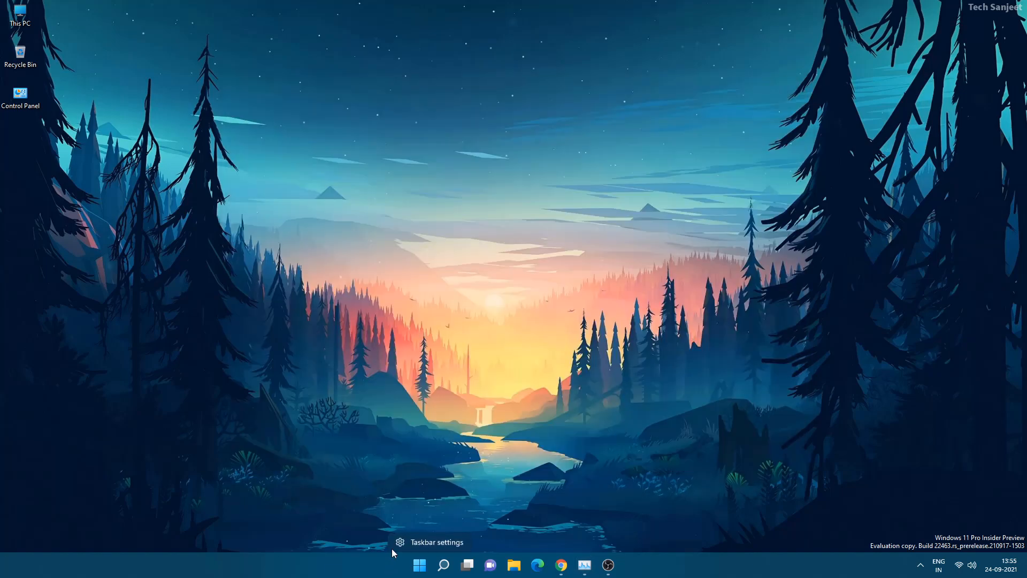
{"action": "left_click", "coordinate": [435, 542]}
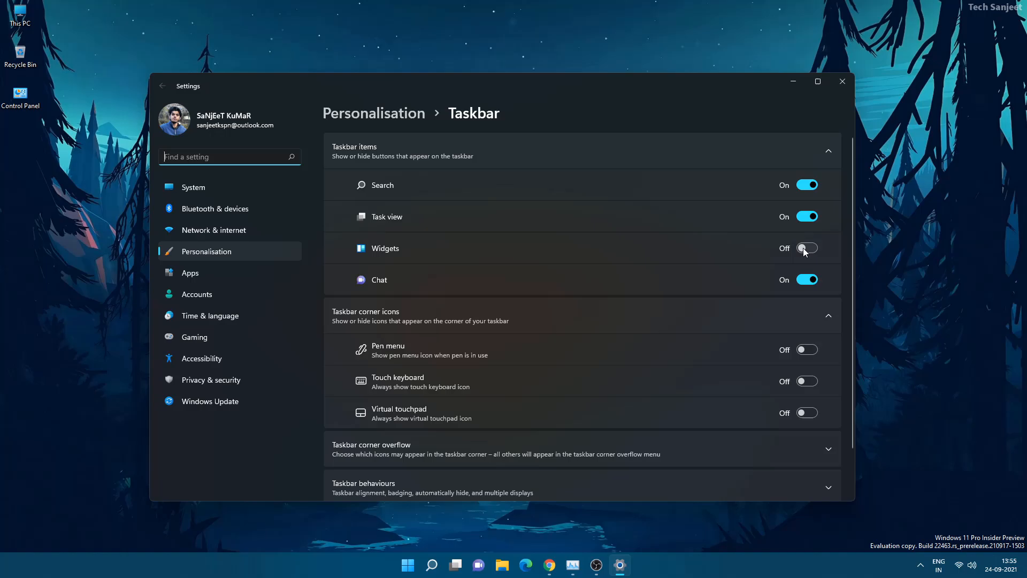
{"action": "left_click", "coordinate": [807, 248]}
{"action": "type", "text": "cmd"}
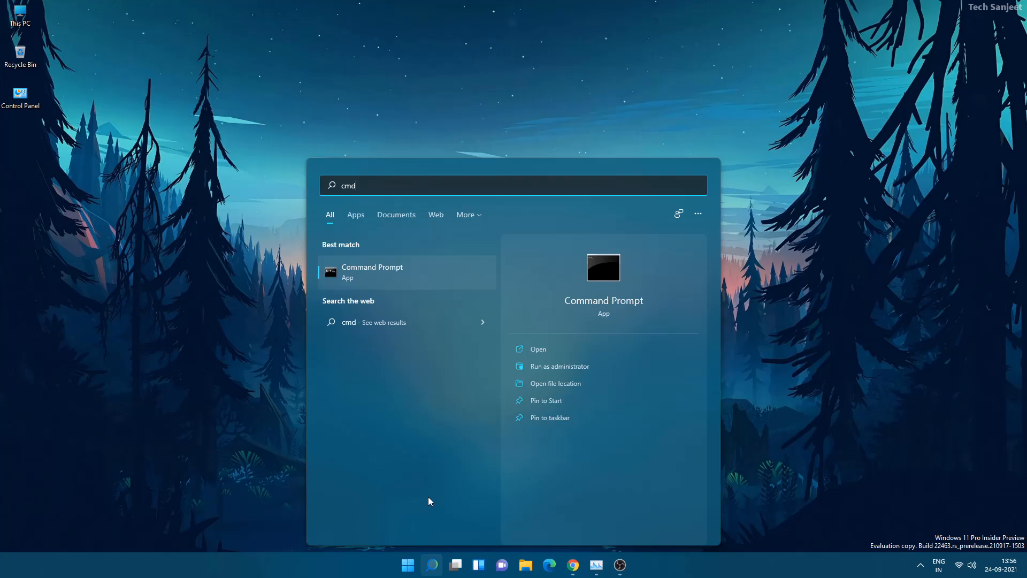
{"action": "mouse_move", "coordinate": [567, 371]}
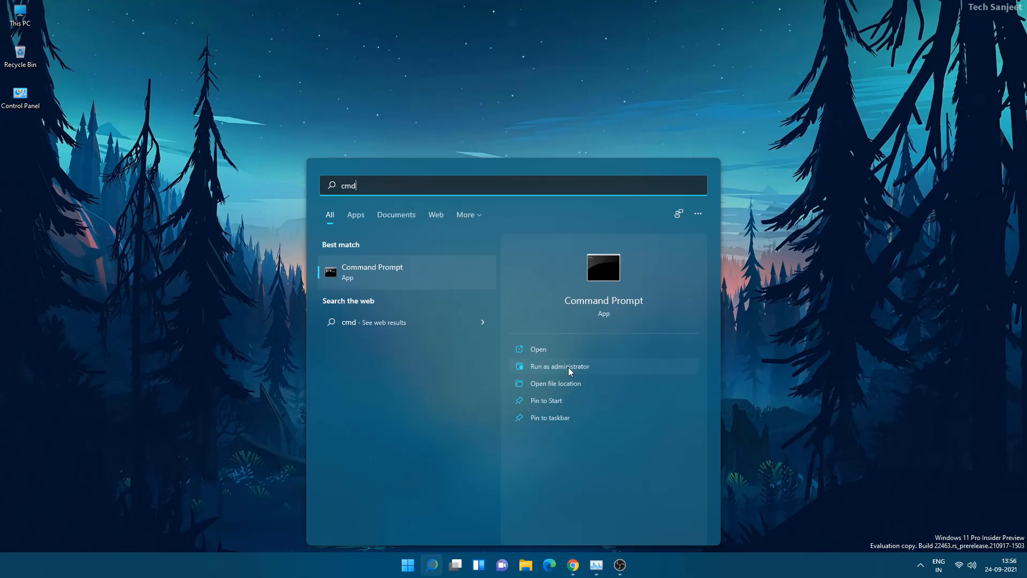
{"action": "left_click", "coordinate": [560, 366]}
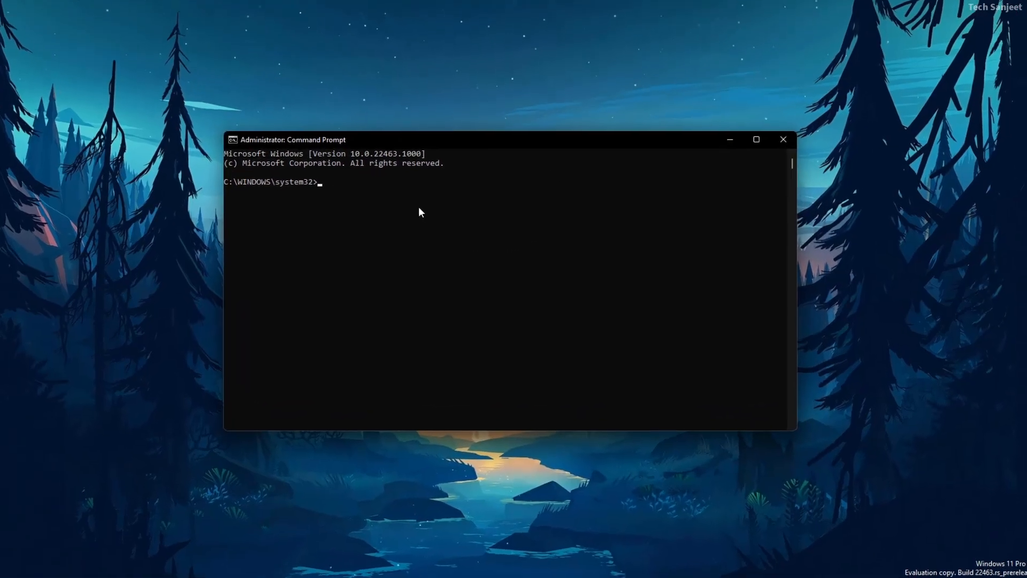
Run winget uninstall "windows web experience pack", then bring up Task Manager to check.
{"action": "type", "text": "winget uninstall \"windows web experience pack\""}
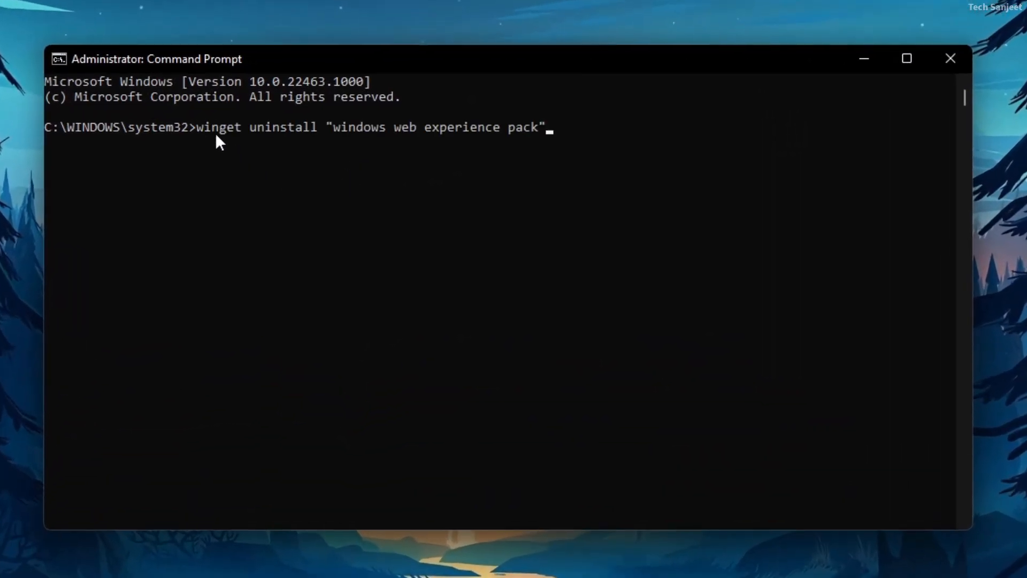
{"action": "mouse_move", "coordinate": [410, 146]}
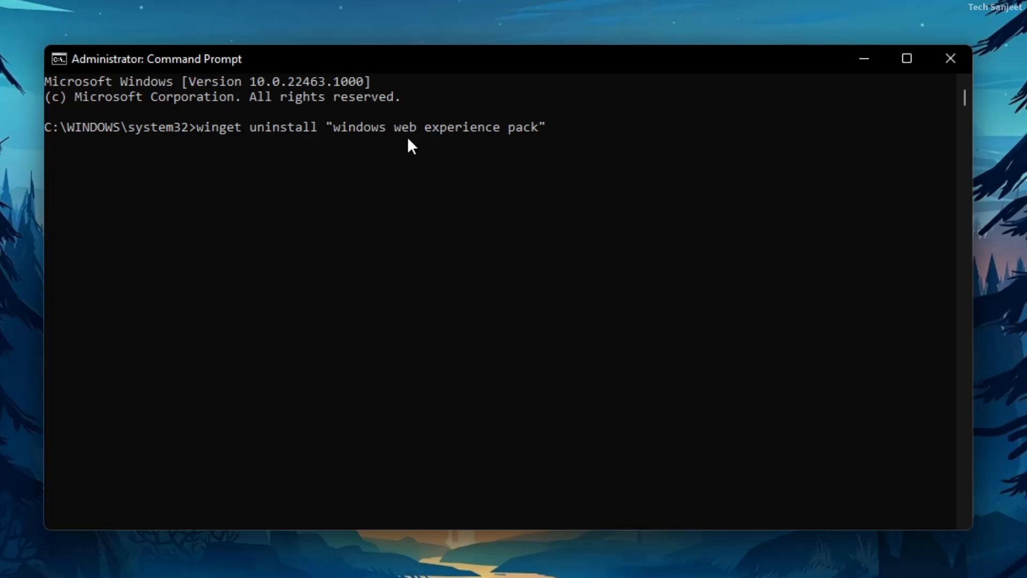
{"action": "mouse_move", "coordinate": [536, 143]}
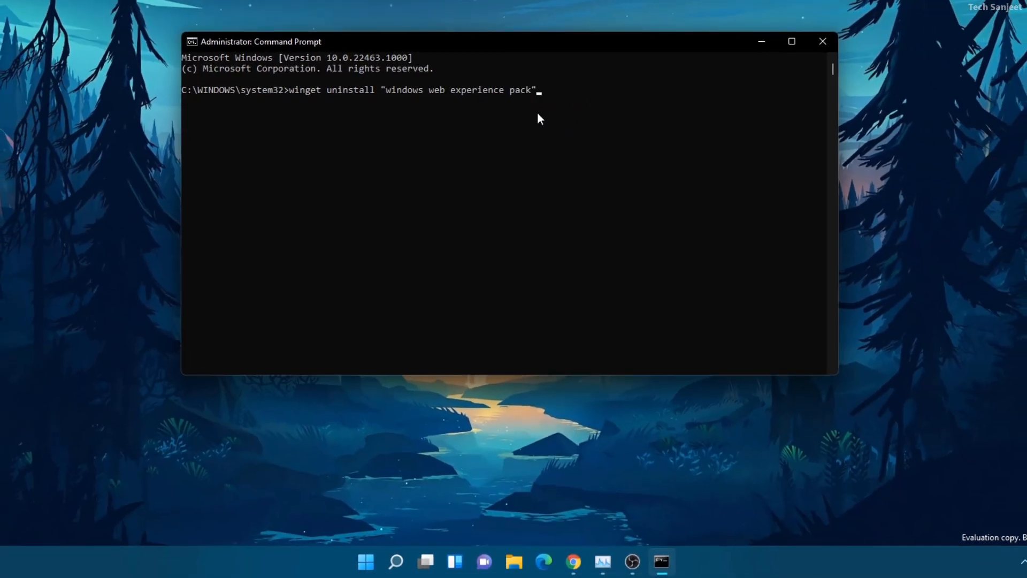
{"action": "key", "text": "Return"}
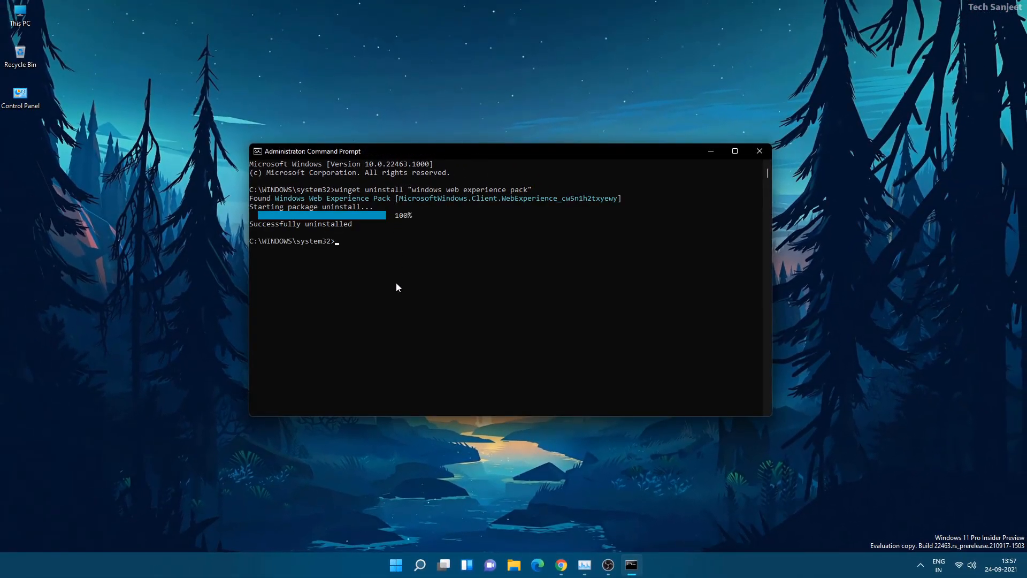
{"action": "mouse_move", "coordinate": [329, 230]}
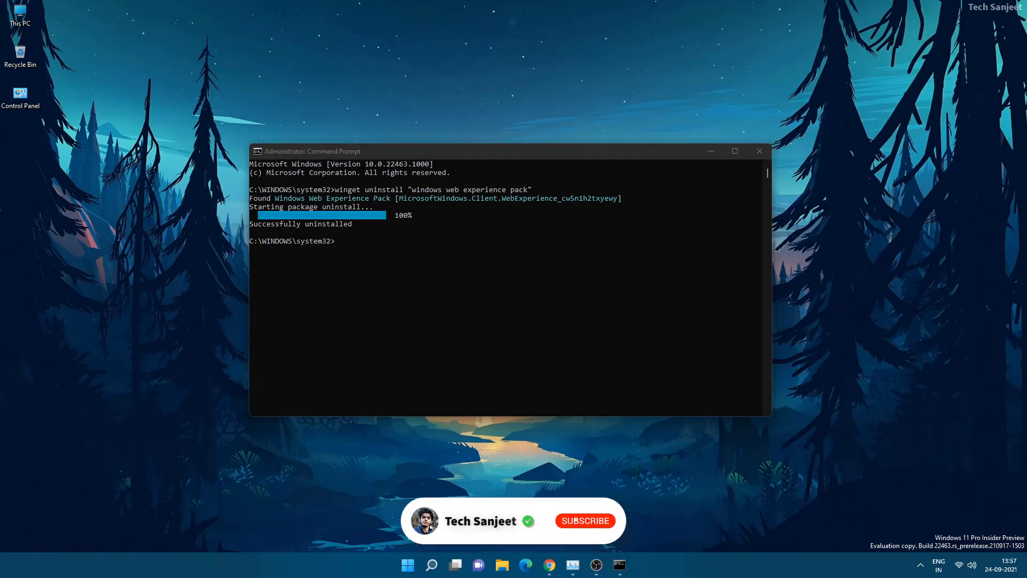
{"action": "left_click", "coordinate": [583, 520]}
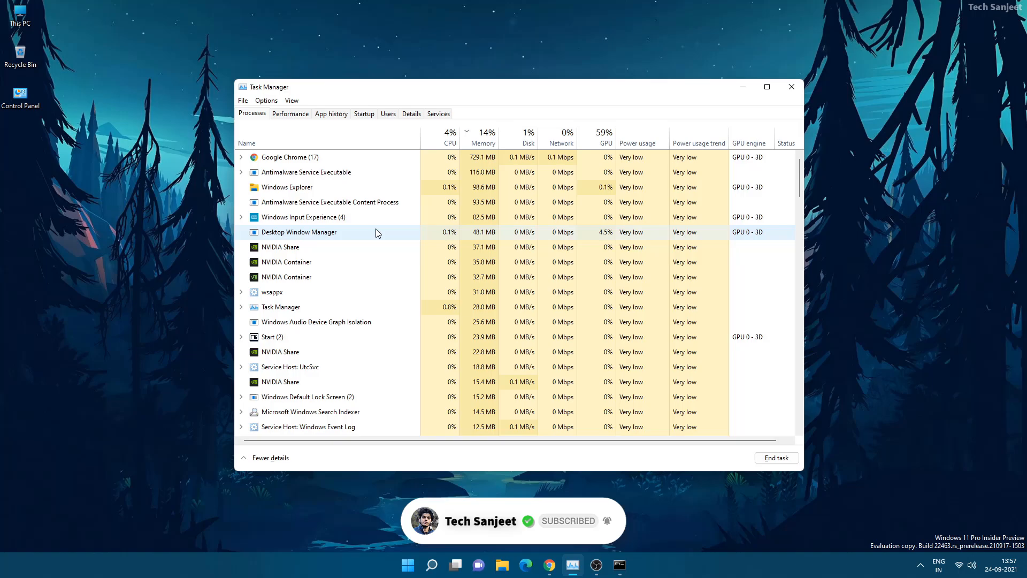
{"action": "mouse_move", "coordinate": [338, 192]}
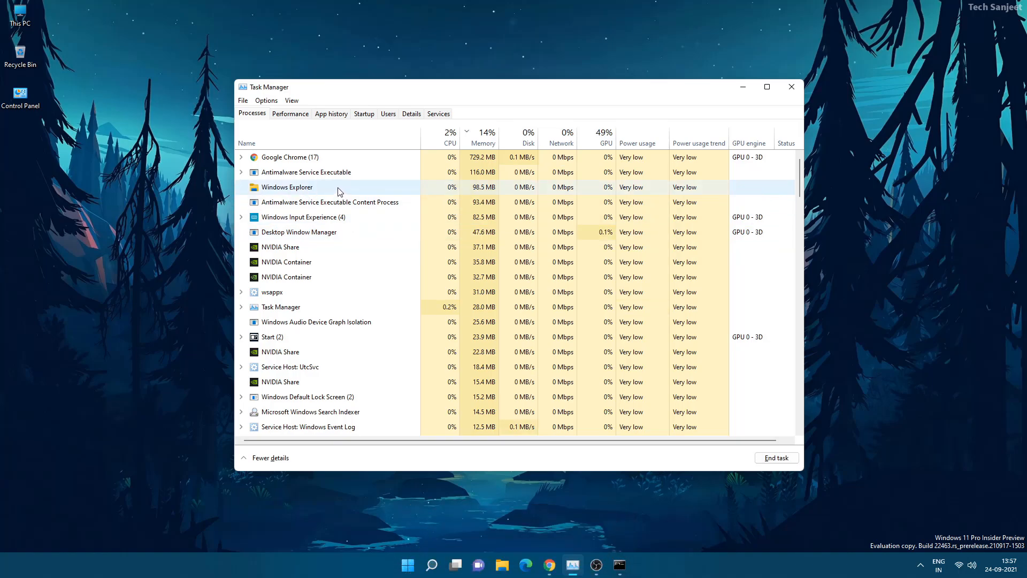
{"action": "mouse_move", "coordinate": [388, 187]}
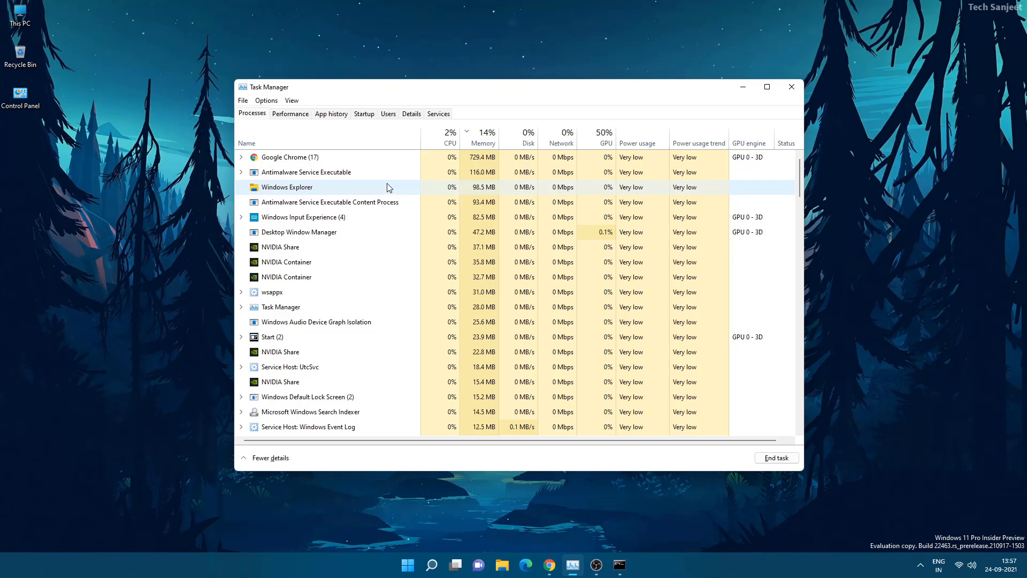
Close Task Manager after confirming no Widgets process is listed.
{"action": "left_click", "coordinate": [790, 86]}
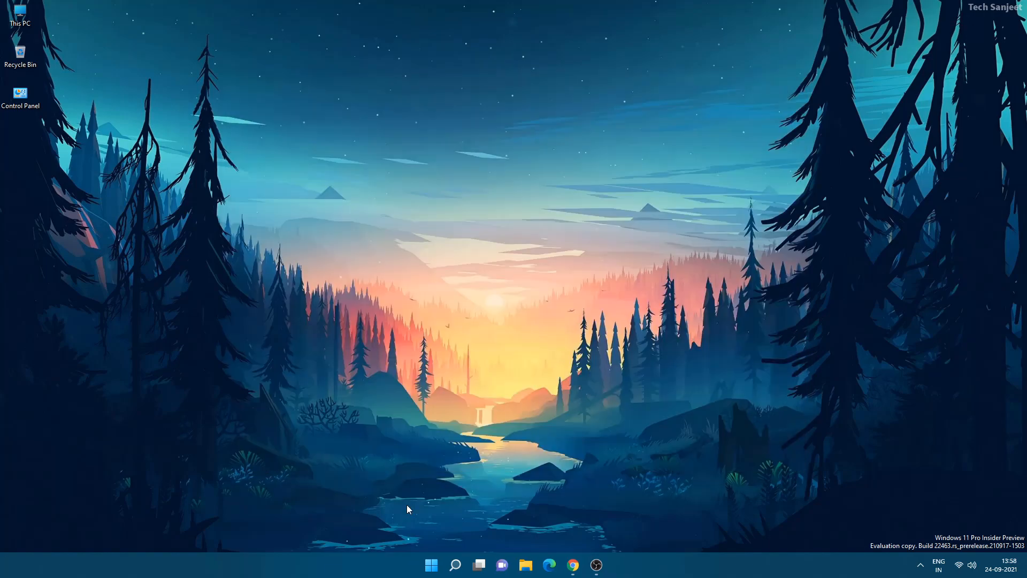